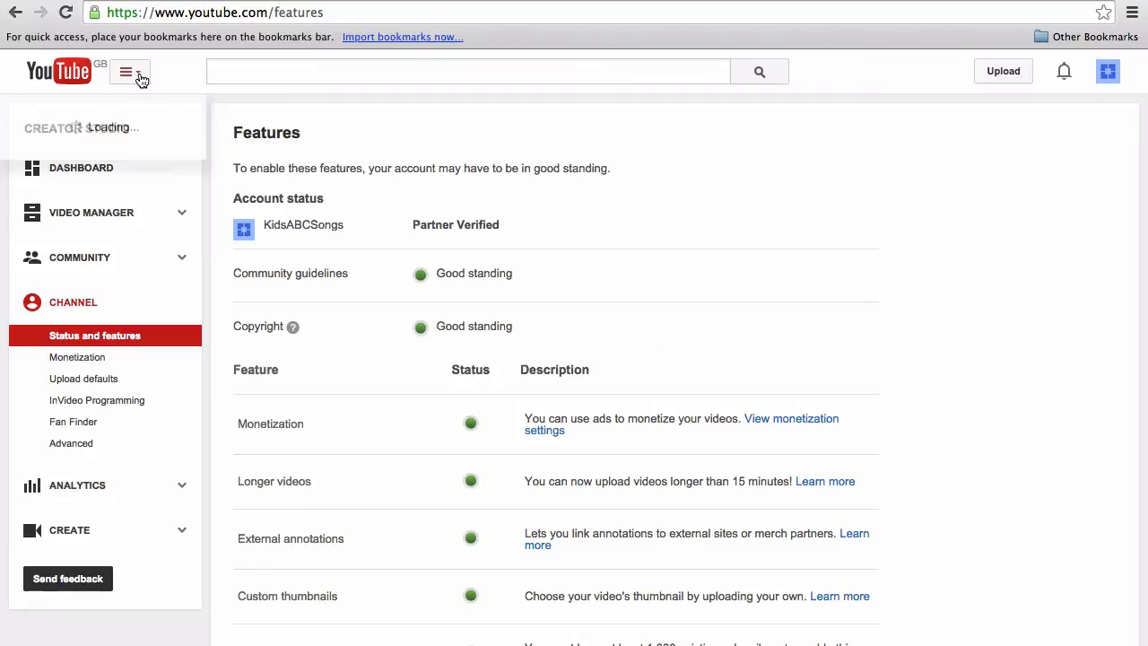
Step: Go to the KidsABCSongs channel page via My Channel in the guide menu
click(129, 71)
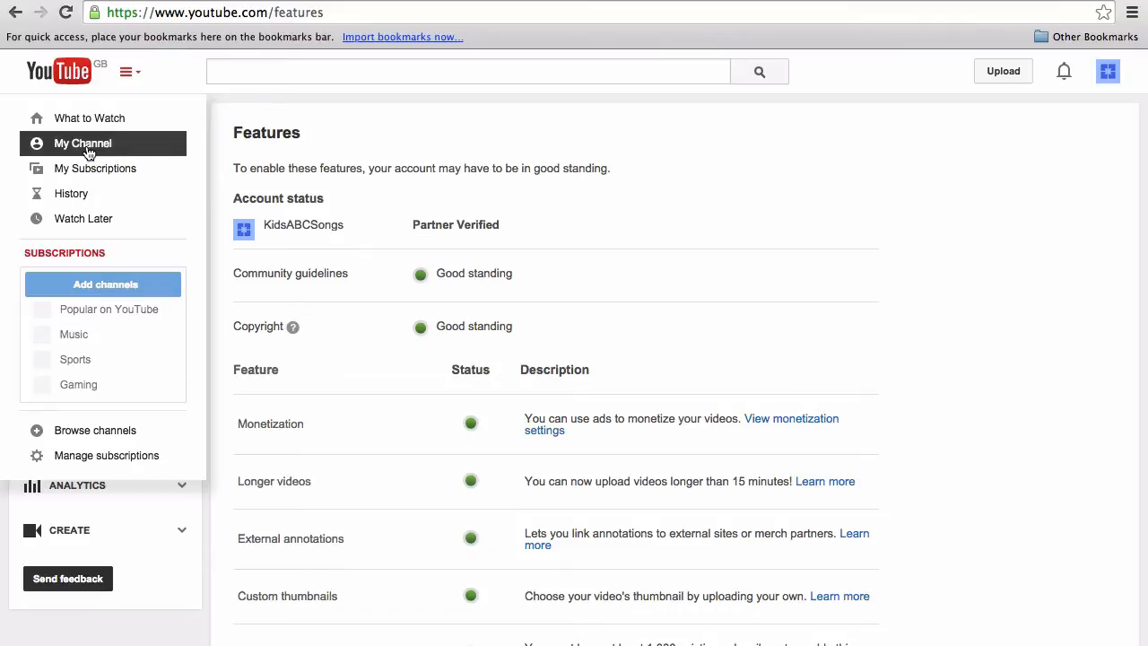
click(83, 142)
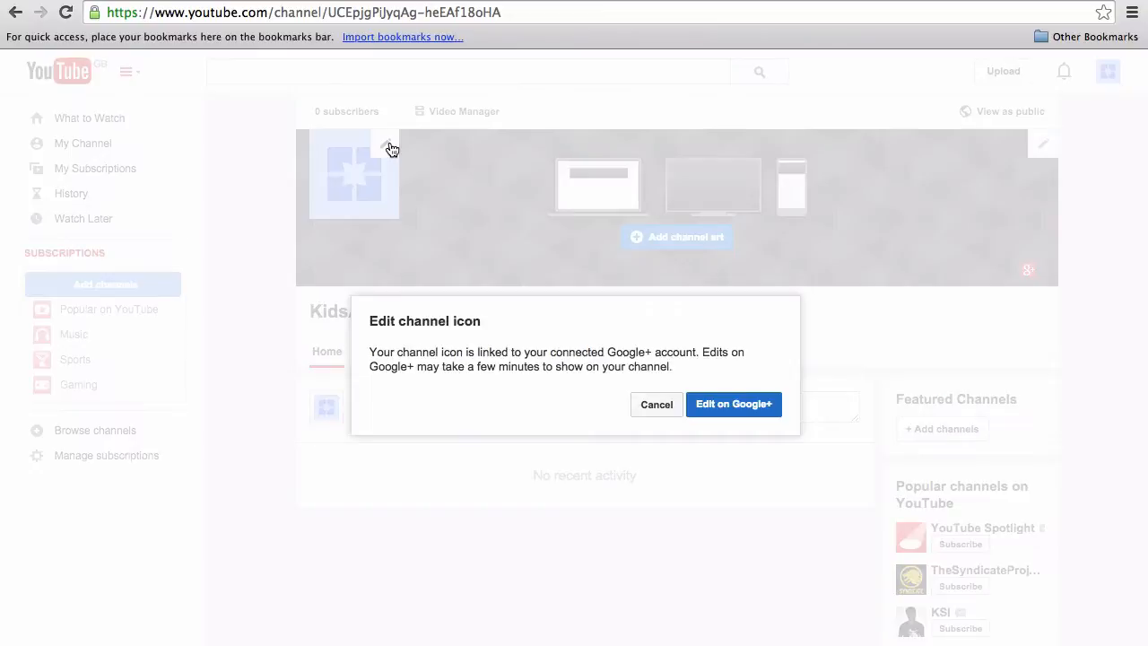
mouse_move(733, 404)
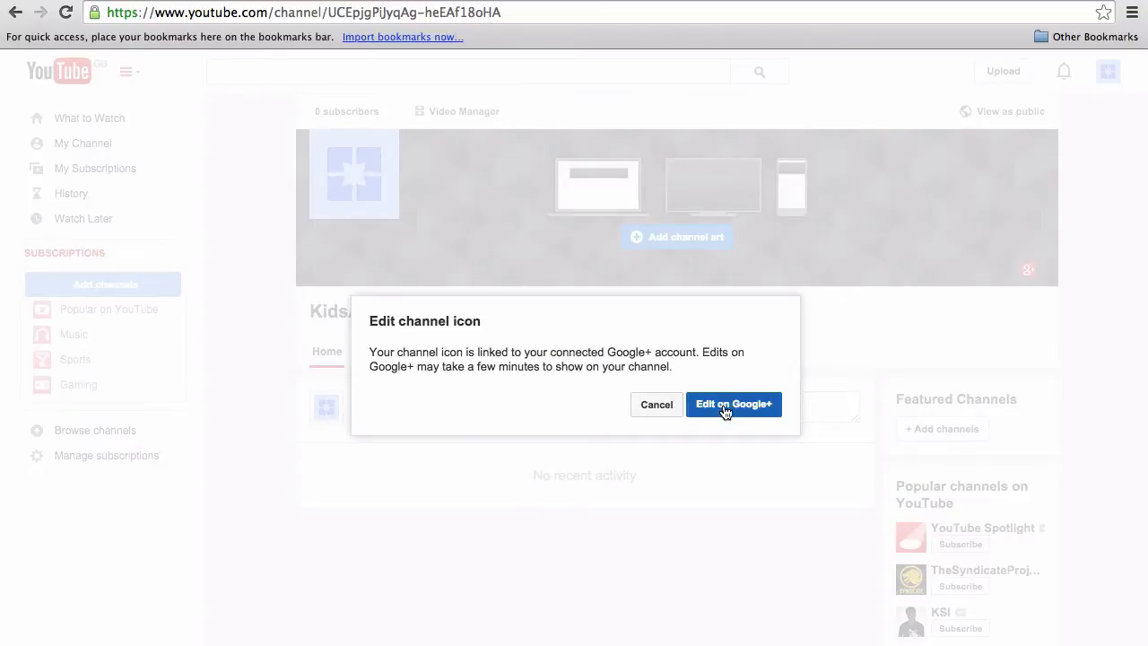
Step: Upload avatar.jpg from the ABC folder as the Google+ profile photo
click(733, 404)
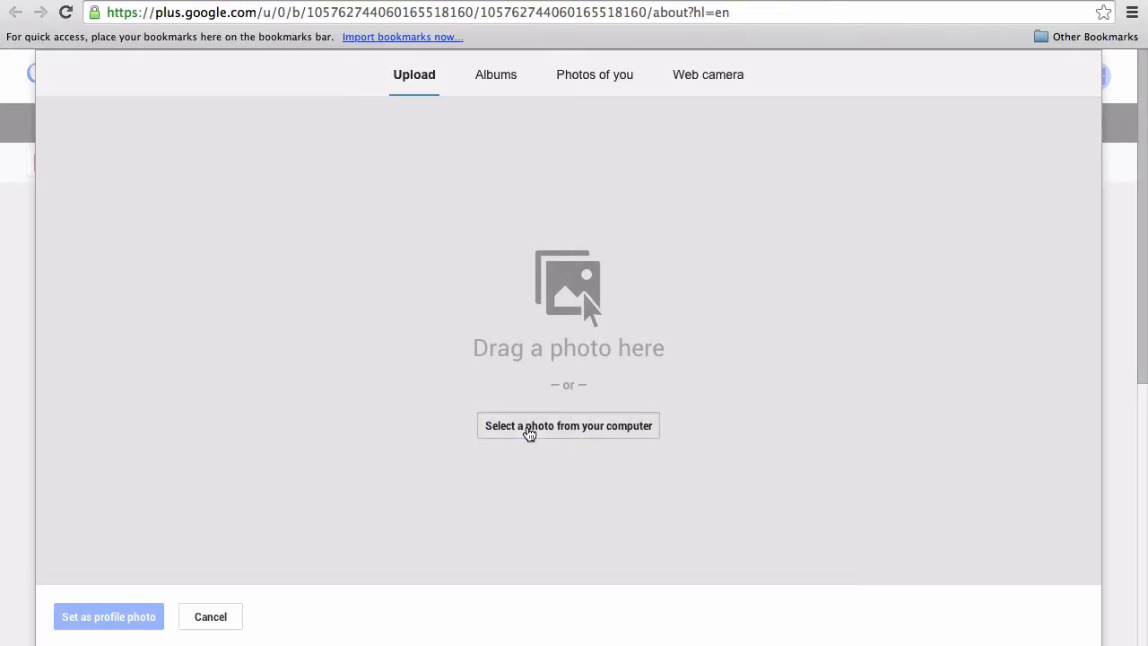
click(567, 425)
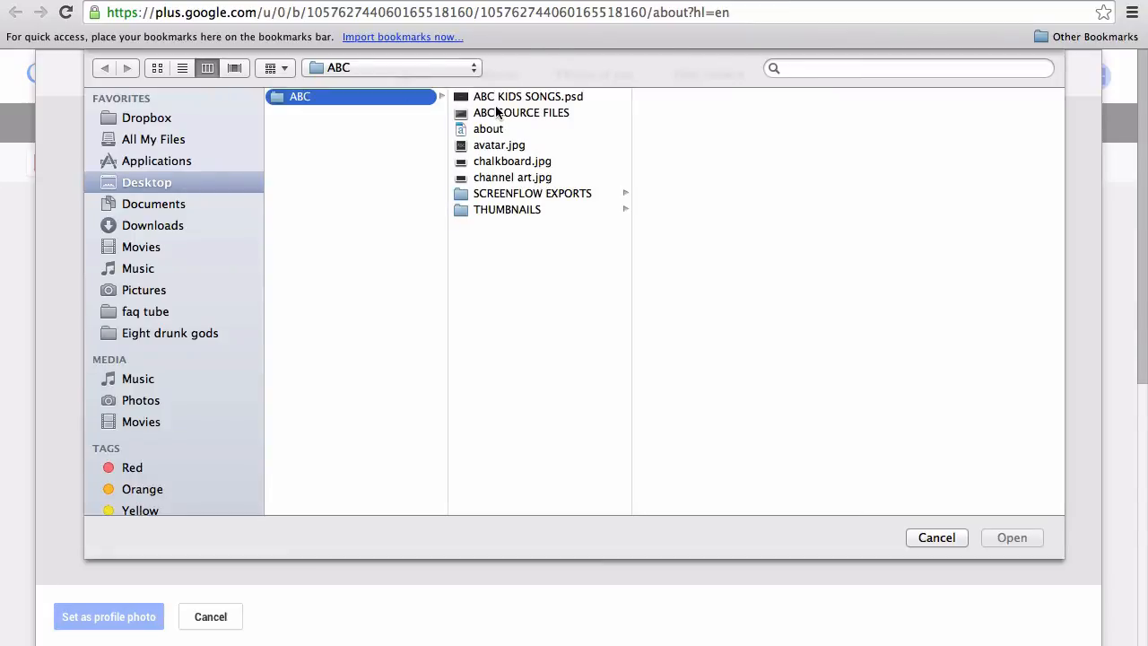
mouse_move(511, 143)
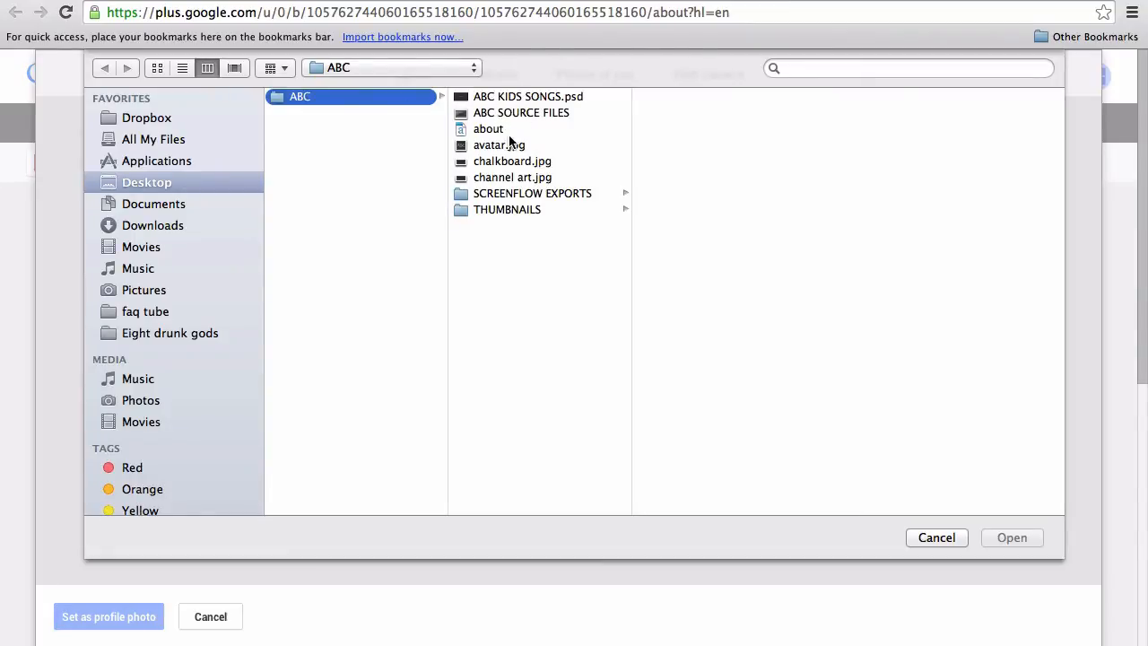
click(498, 144)
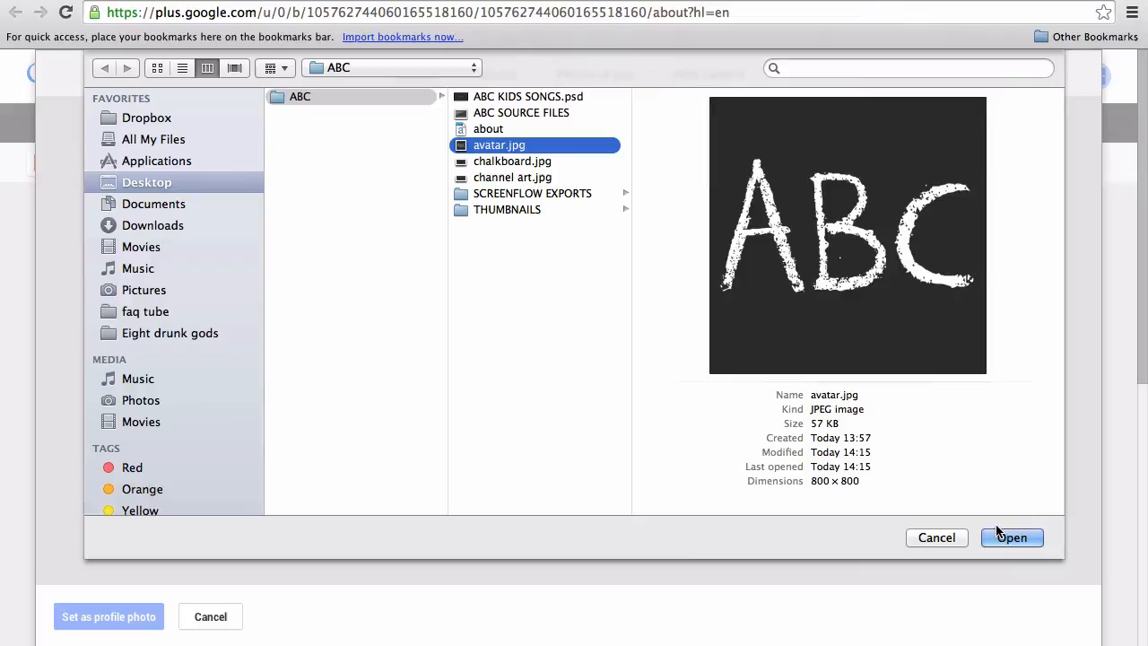
click(1012, 537)
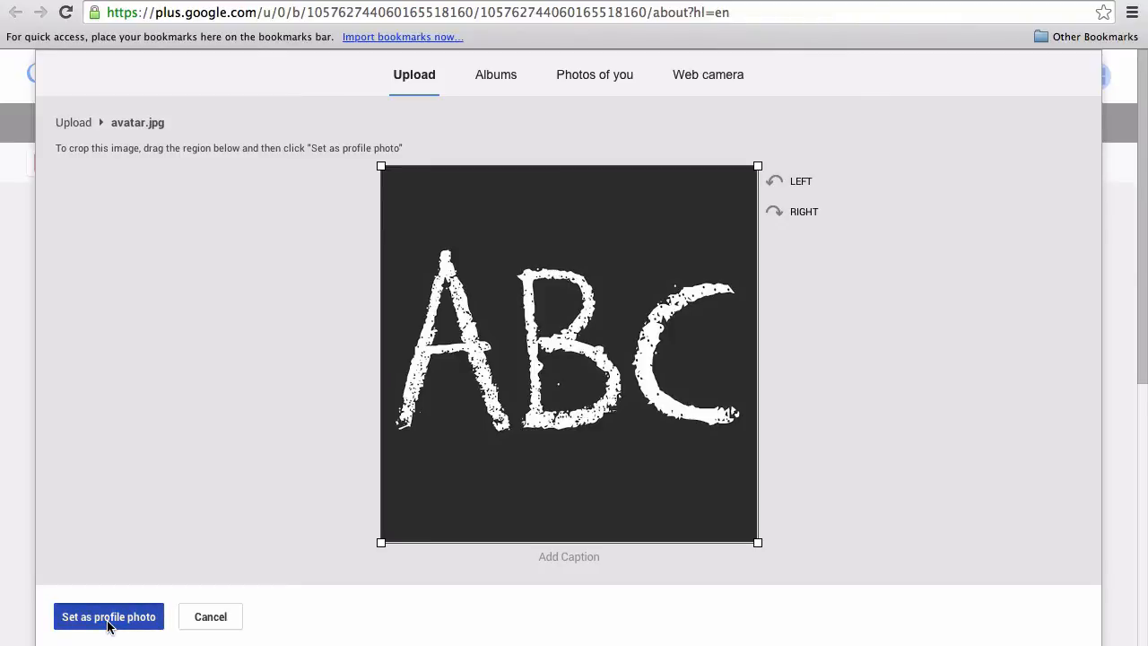
Step: Set the chalk ABC image as profile photo and cancel the announcement post
click(108, 615)
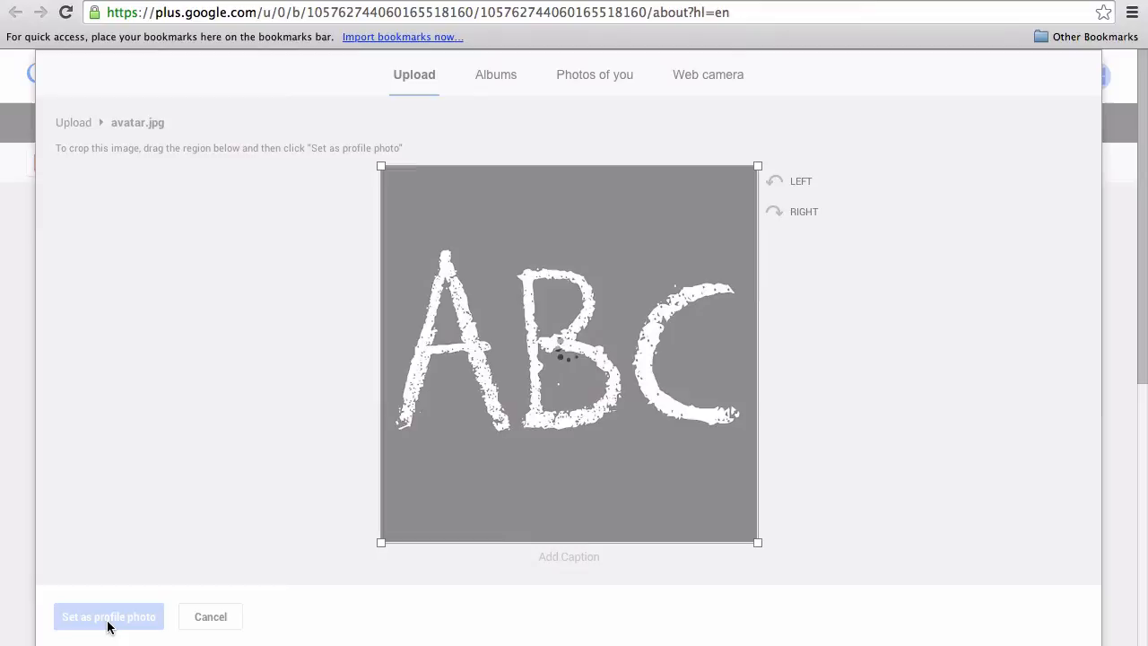
click(107, 616)
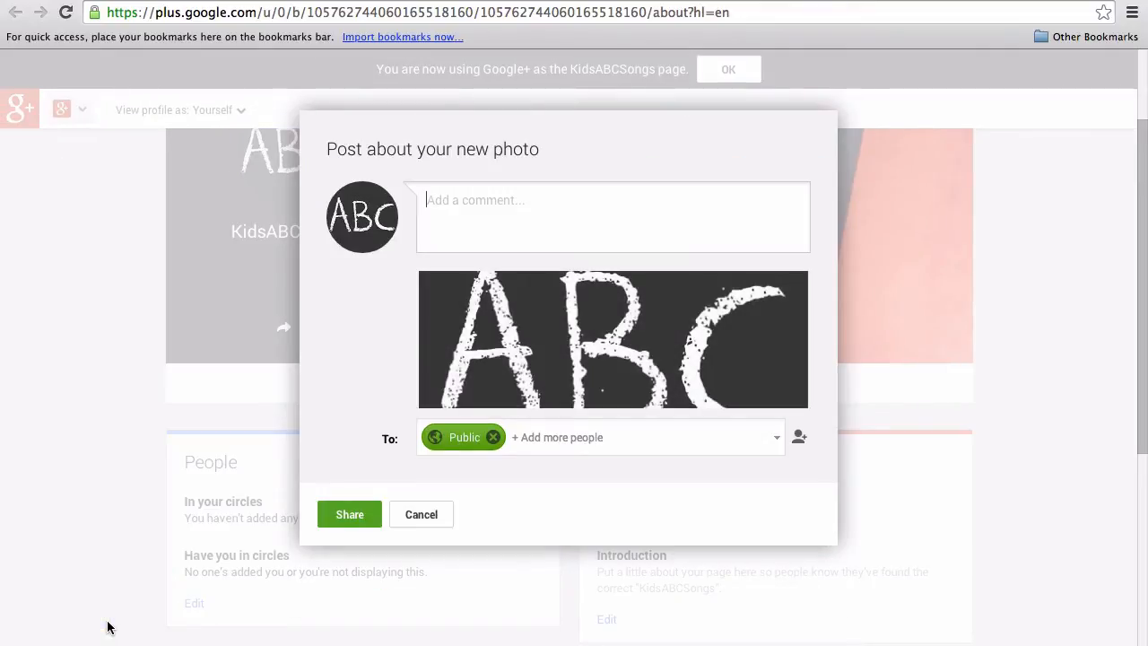
mouse_move(410, 502)
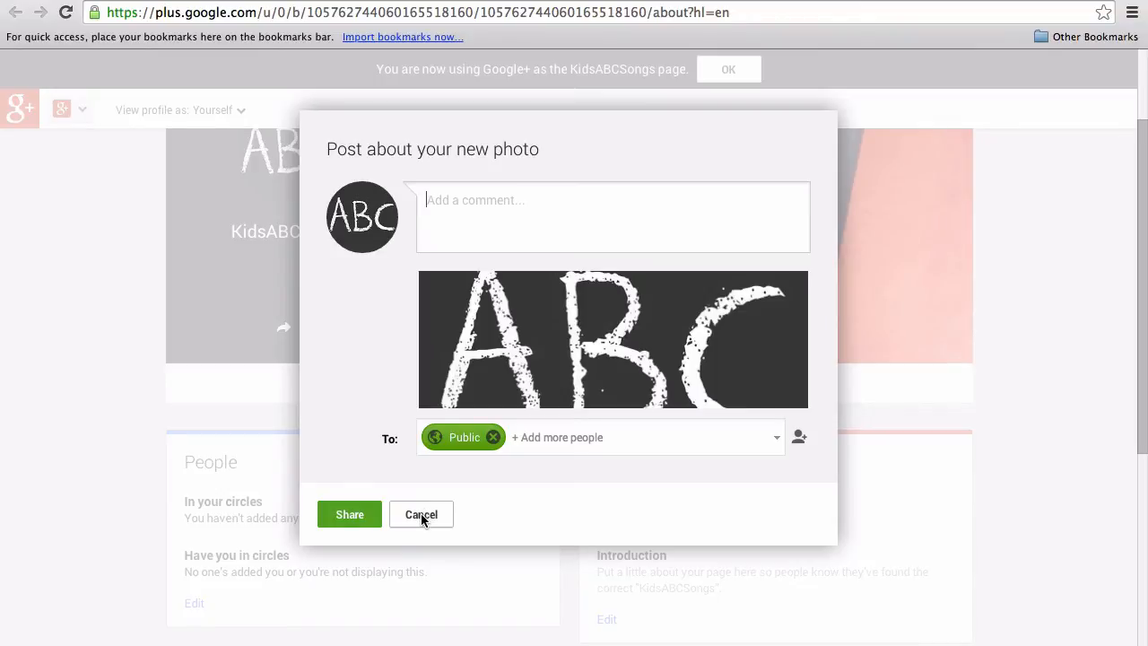
click(421, 514)
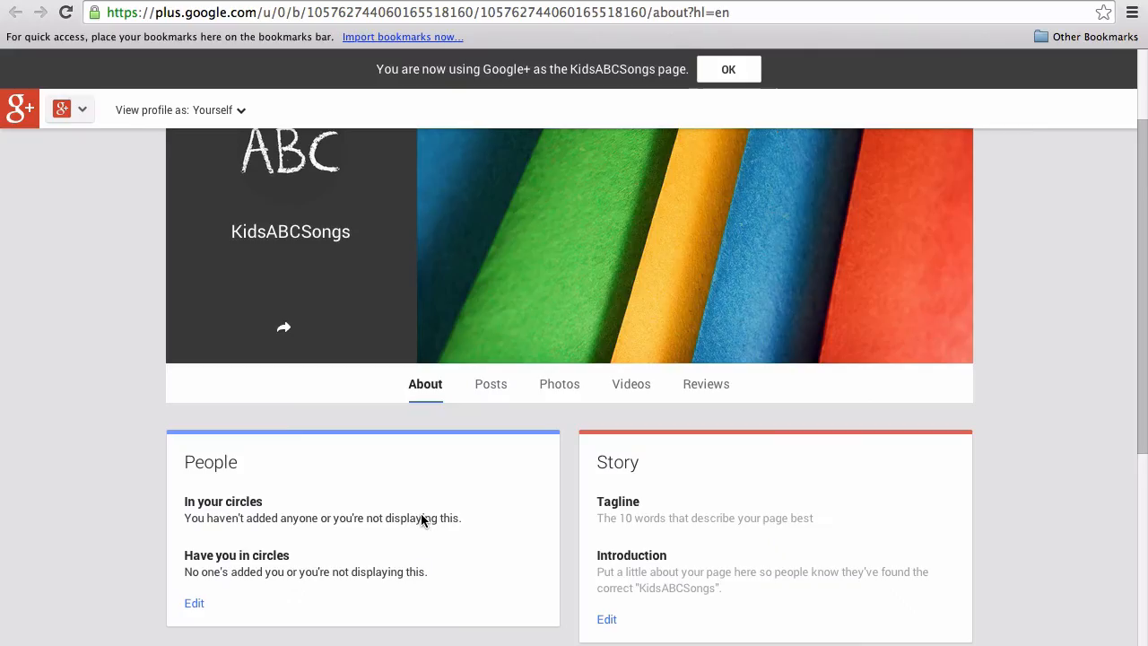
scroll(up, 3)
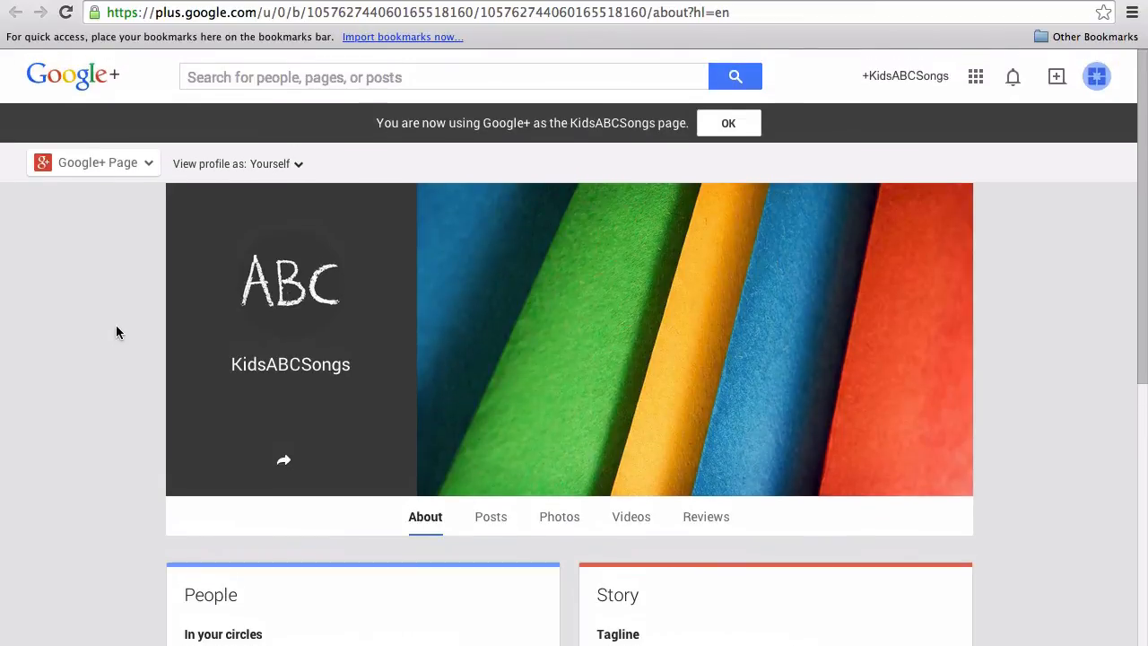
mouse_move(123, 273)
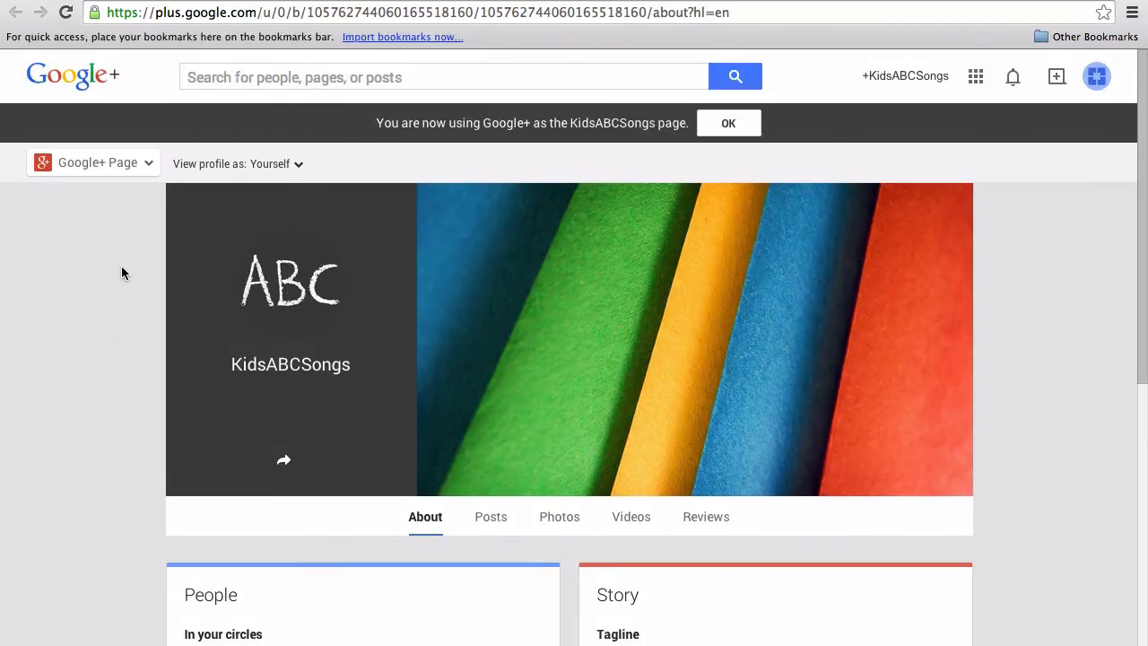
mouse_move(177, 238)
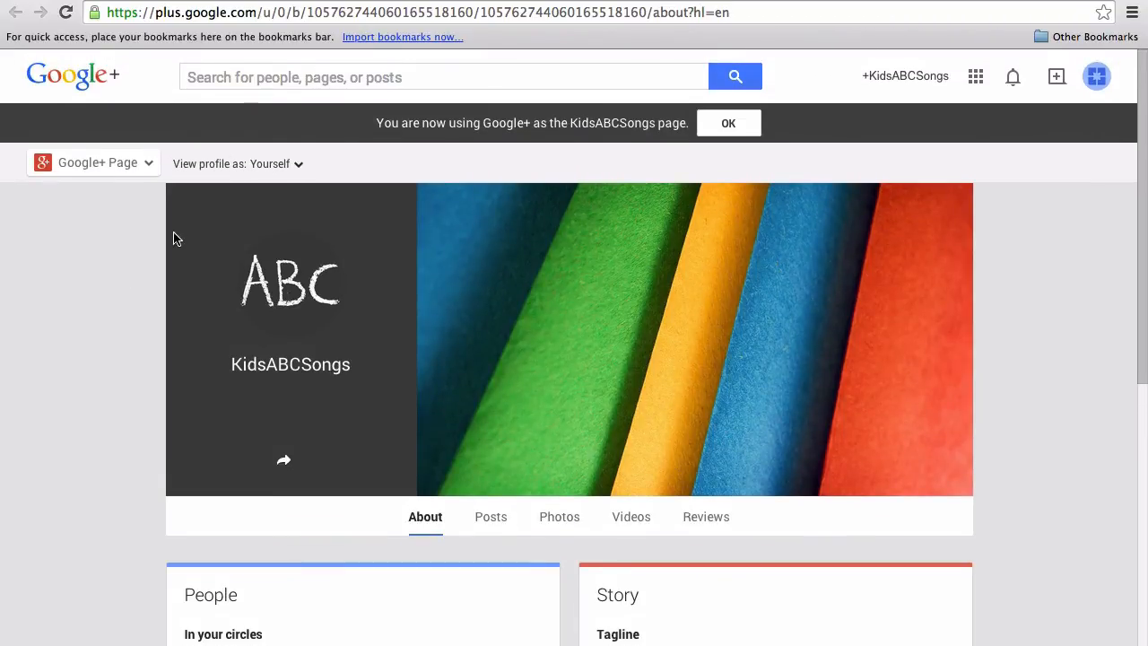